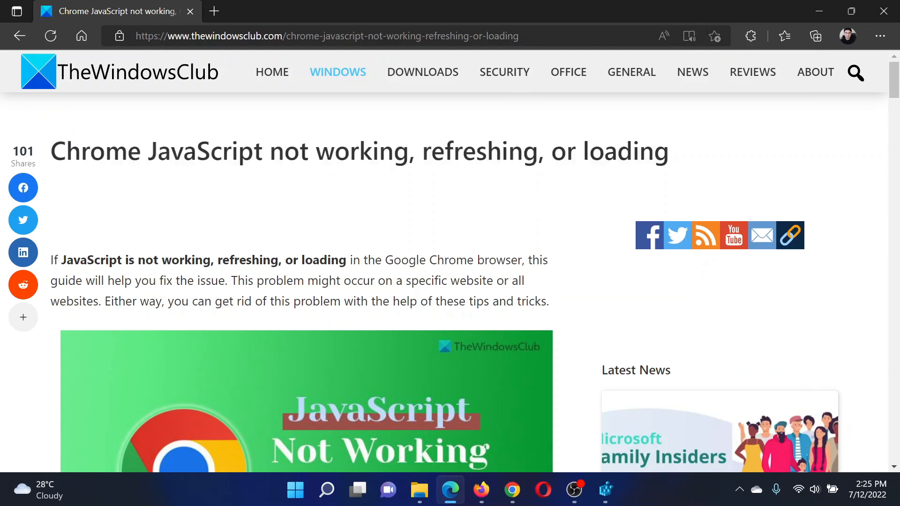
- Copy the chrome://settings/content/javascript address from step 1 of the Edge article
{"action": "scroll", "scroll_direction": "down", "scroll_amount": 3}
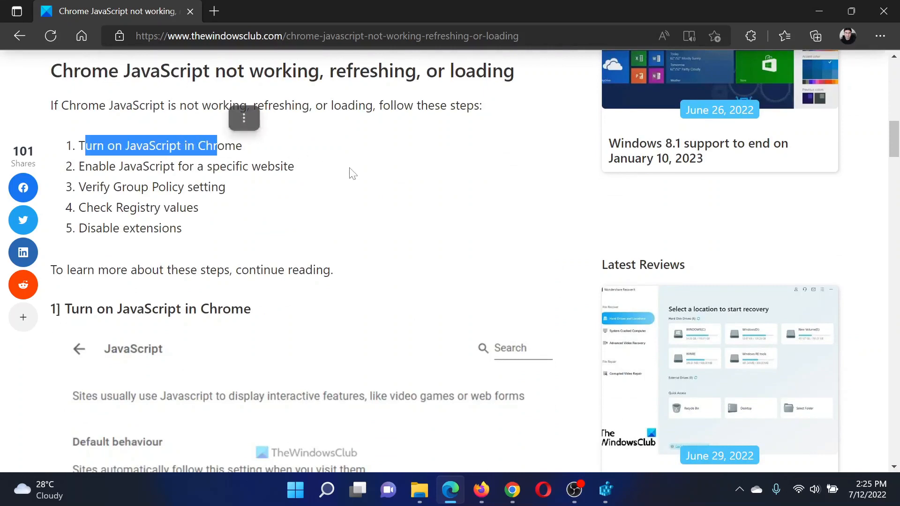
{"action": "scroll", "scroll_direction": "down", "scroll_amount": 3}
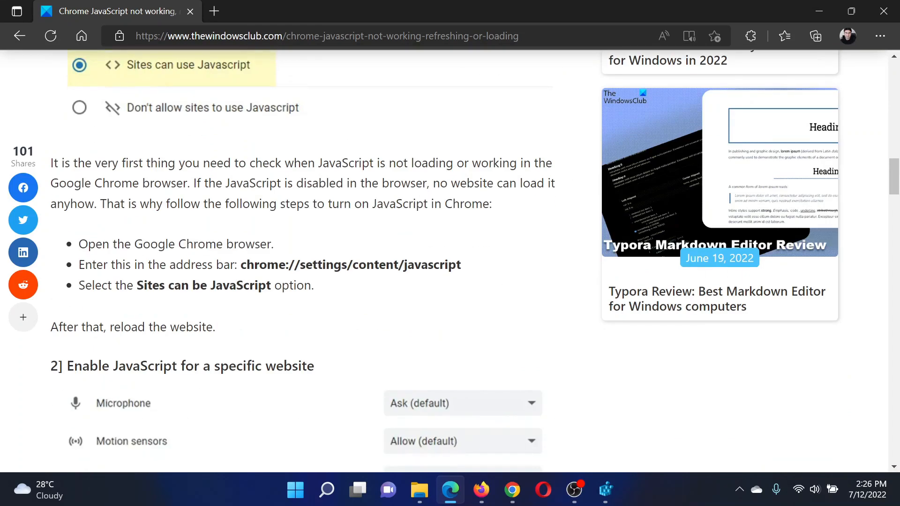
{"action": "double_click", "coordinate": [350, 264]}
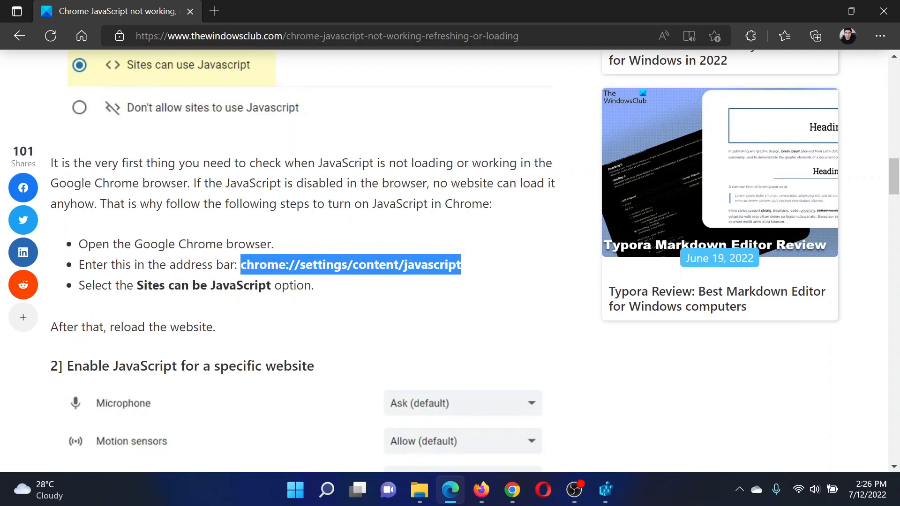
- Paste the address into Chrome to confirm 'Sites can use Javascript' is selected
{"action": "left_click", "coordinate": [510, 491]}
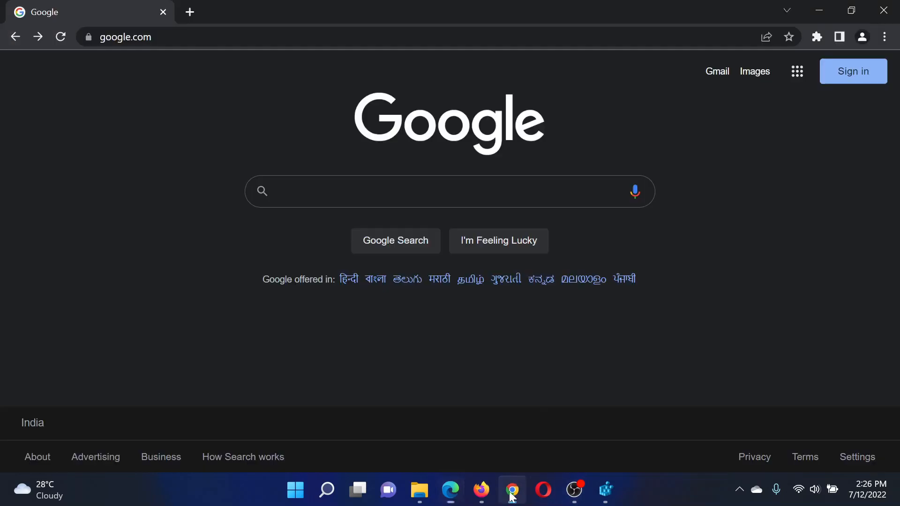
{"action": "right_click", "coordinate": [192, 9]}
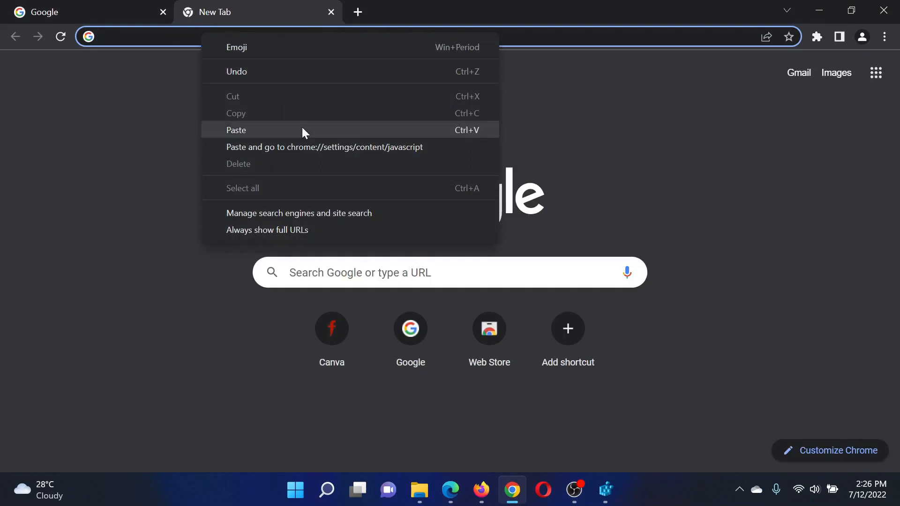
{"action": "left_click", "coordinate": [324, 146]}
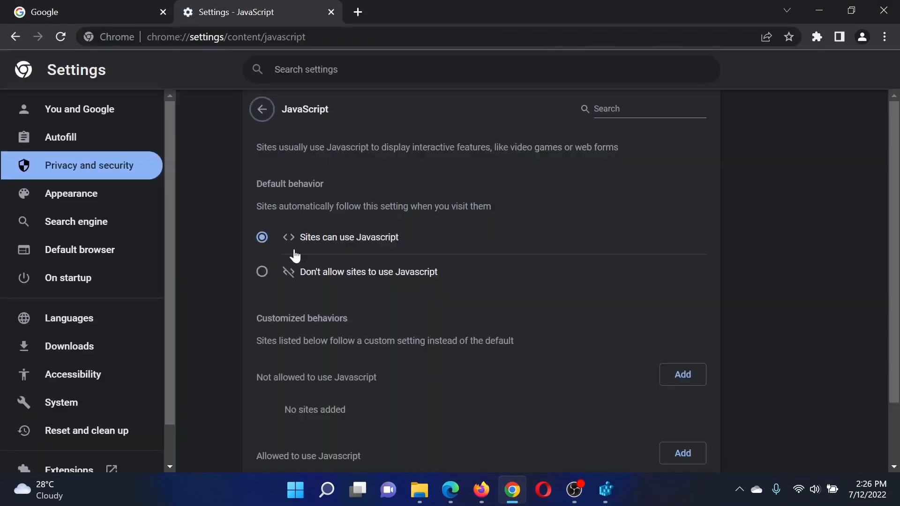
{"action": "mouse_move", "coordinate": [297, 247]}
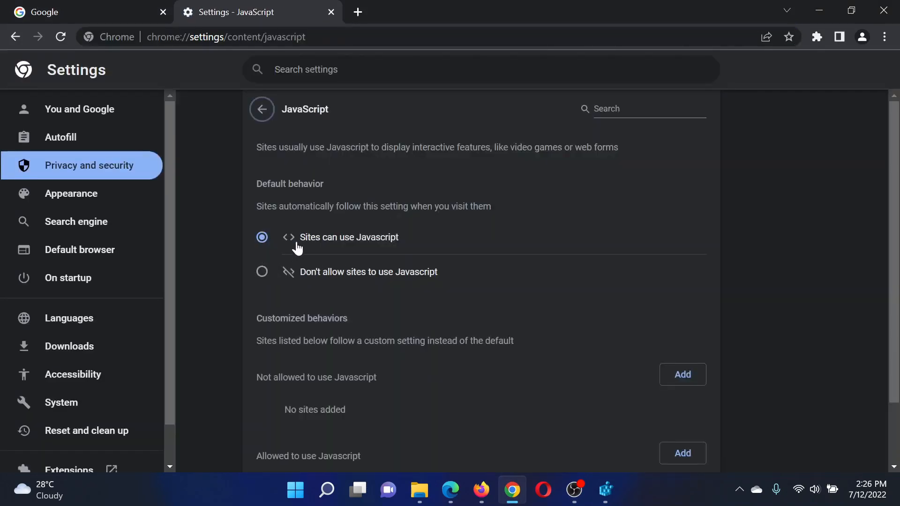
{"action": "mouse_move", "coordinate": [374, 241]}
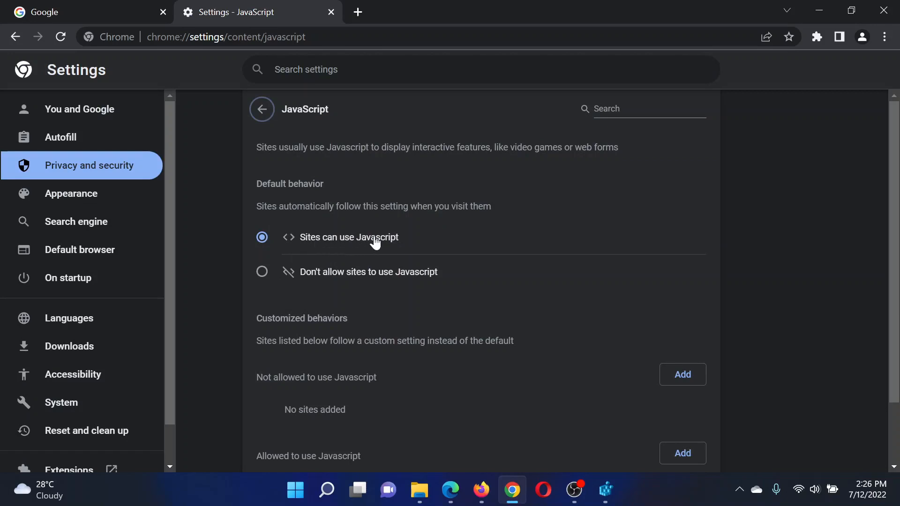
{"action": "mouse_move", "coordinate": [469, 344]}
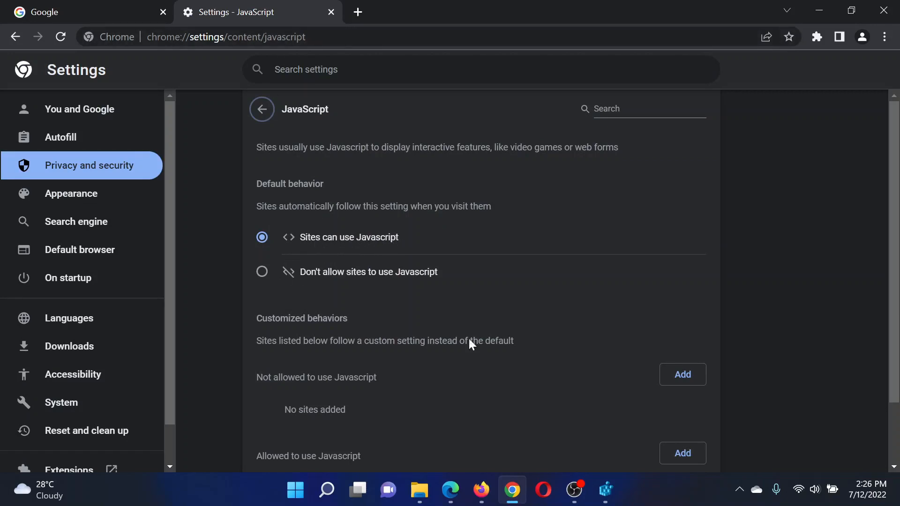
{"action": "left_click", "coordinate": [450, 490]}
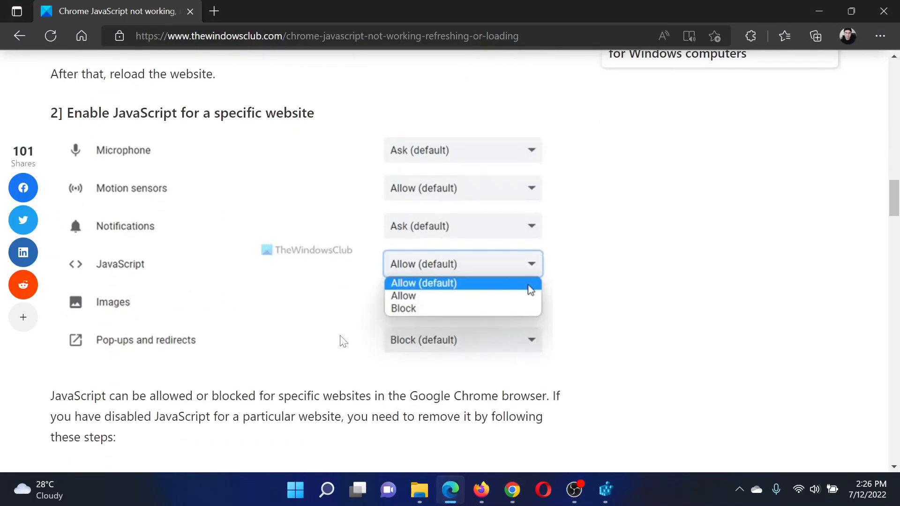
{"action": "mouse_move", "coordinate": [312, 137]}
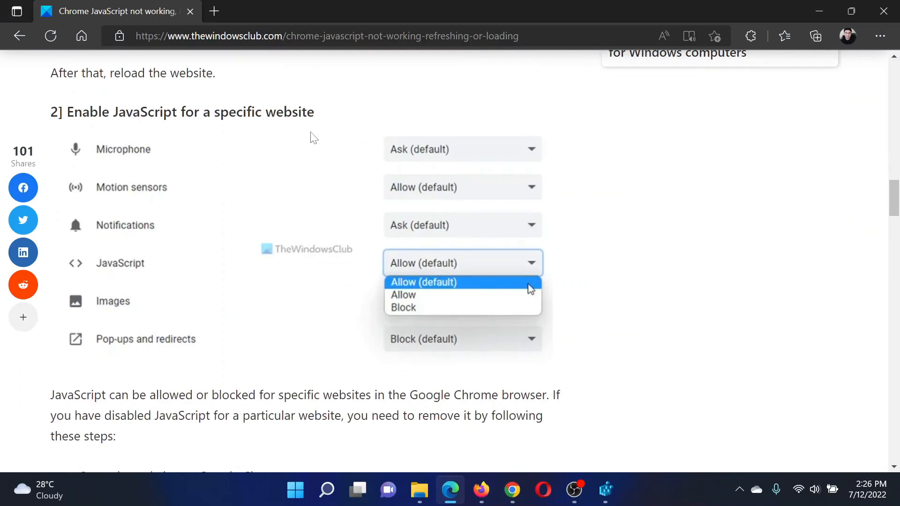
{"action": "left_click", "coordinate": [511, 491]}
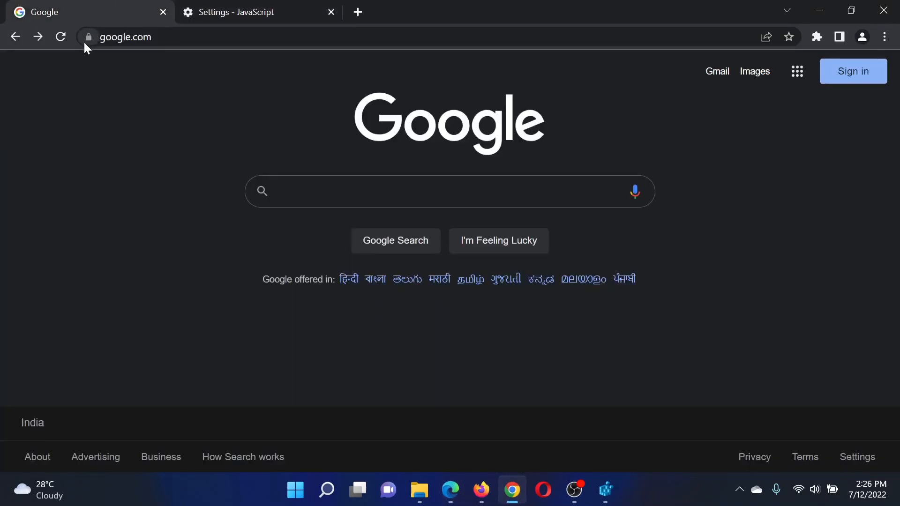
{"action": "mouse_move", "coordinate": [89, 37]}
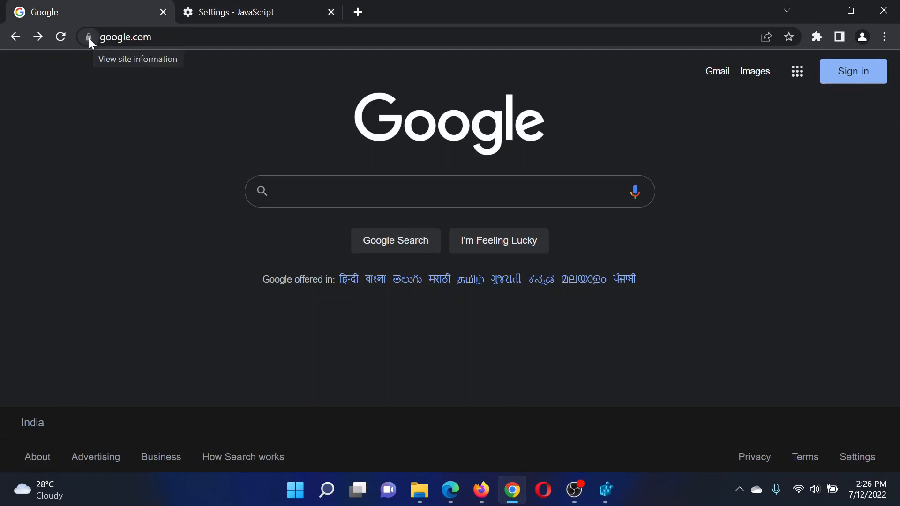
- Keep google.com's JavaScript permission at Allow (default) in its site settings
{"action": "left_click", "coordinate": [89, 37]}
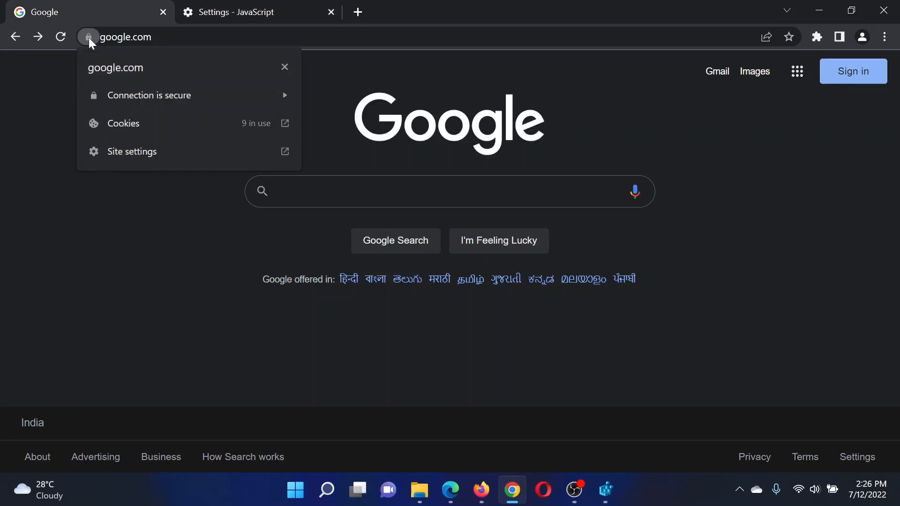
{"action": "left_click", "coordinate": [133, 152]}
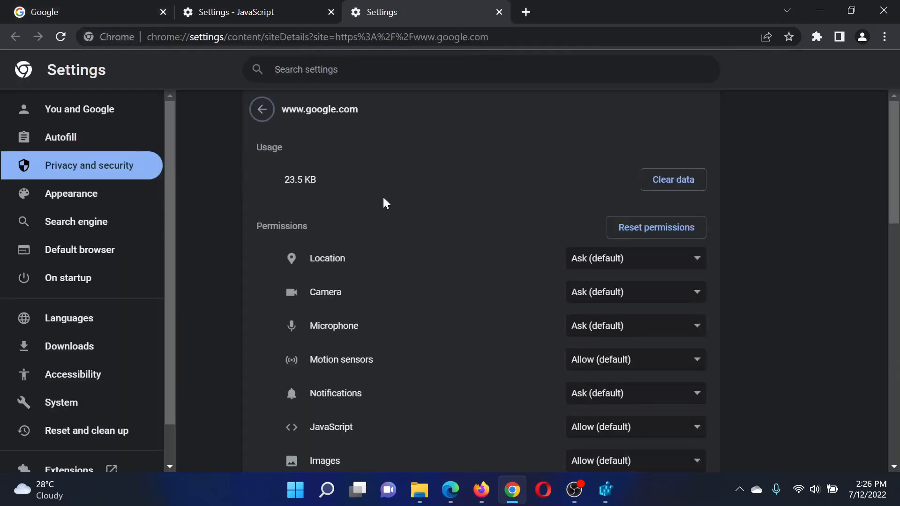
{"action": "scroll", "scroll_direction": "down", "scroll_amount": 3}
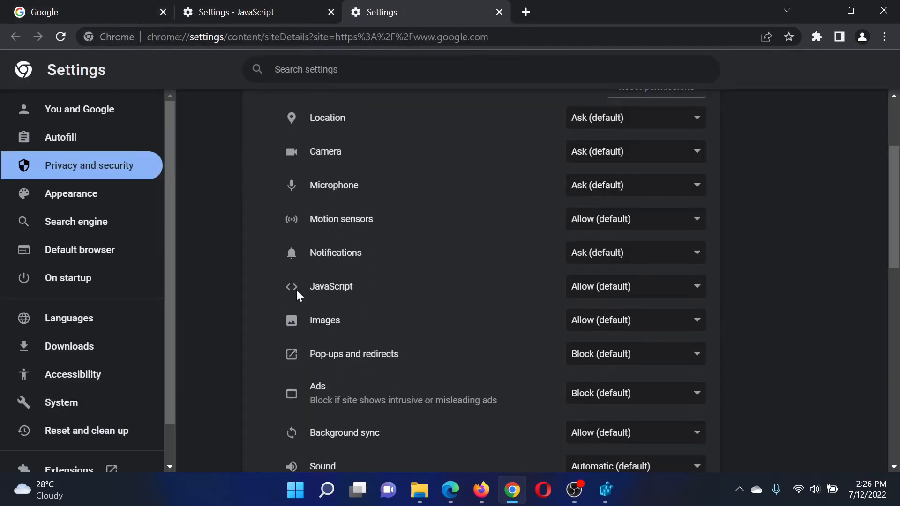
{"action": "mouse_move", "coordinate": [559, 302]}
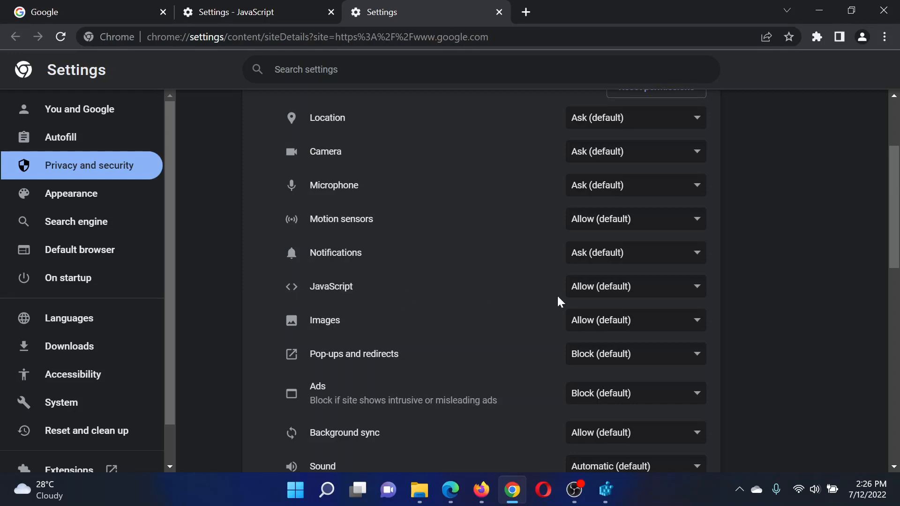
{"action": "left_click", "coordinate": [634, 287]}
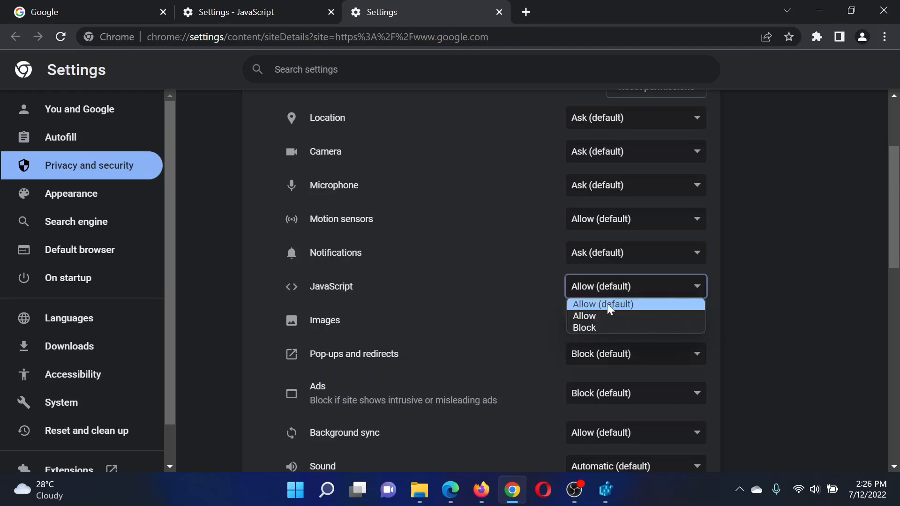
{"action": "left_click", "coordinate": [601, 304]}
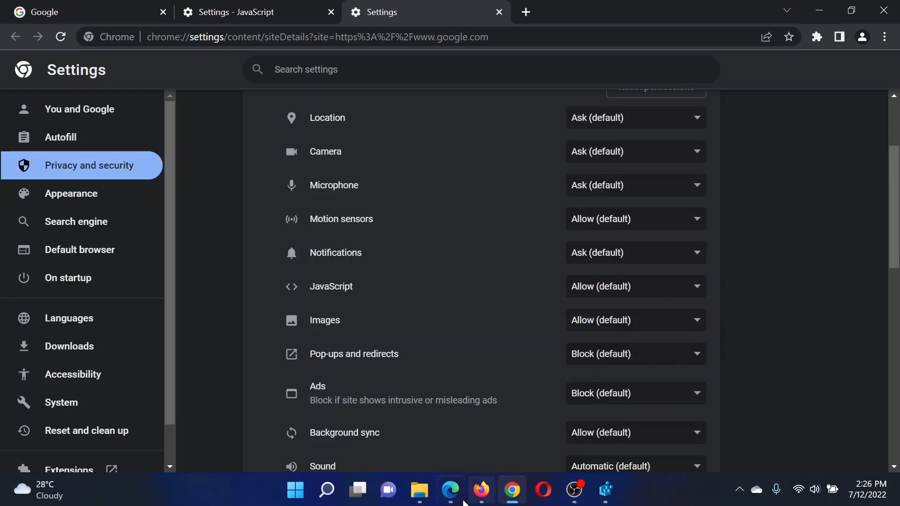
- Return to the article in Edge and scroll back up
{"action": "left_click", "coordinate": [449, 490]}
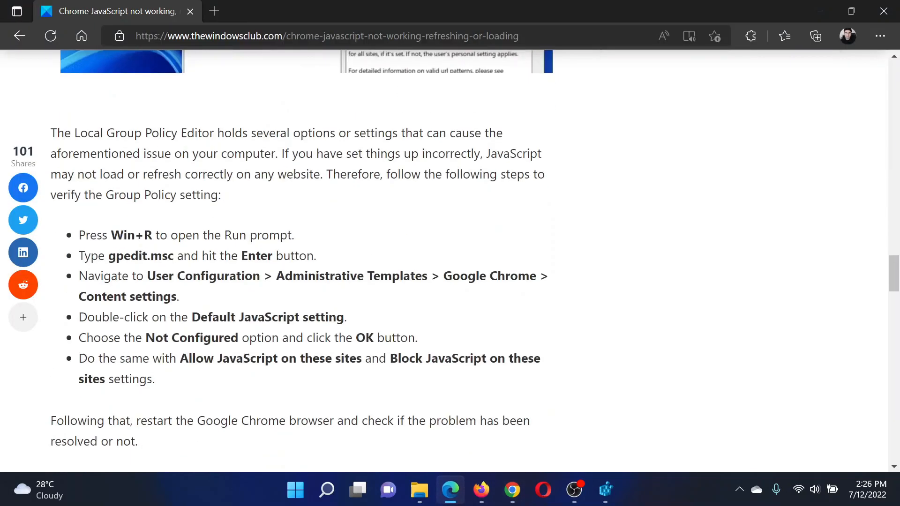
{"action": "scroll", "scroll_direction": "up", "scroll_amount": 3}
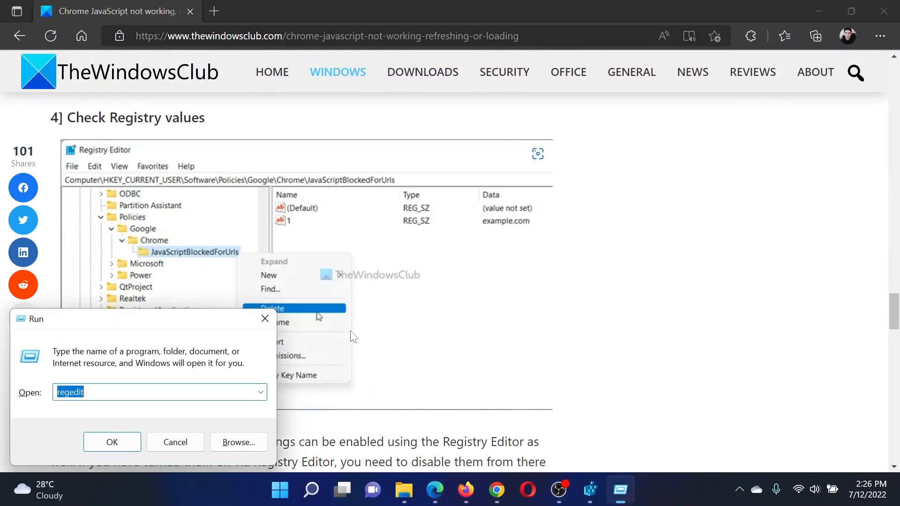
{"action": "mouse_move", "coordinate": [197, 384]}
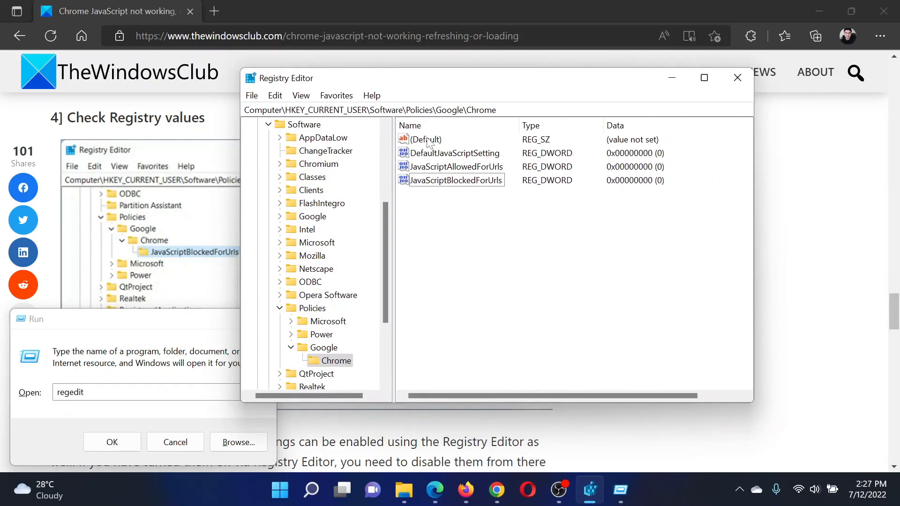
{"action": "mouse_move", "coordinate": [469, 205]}
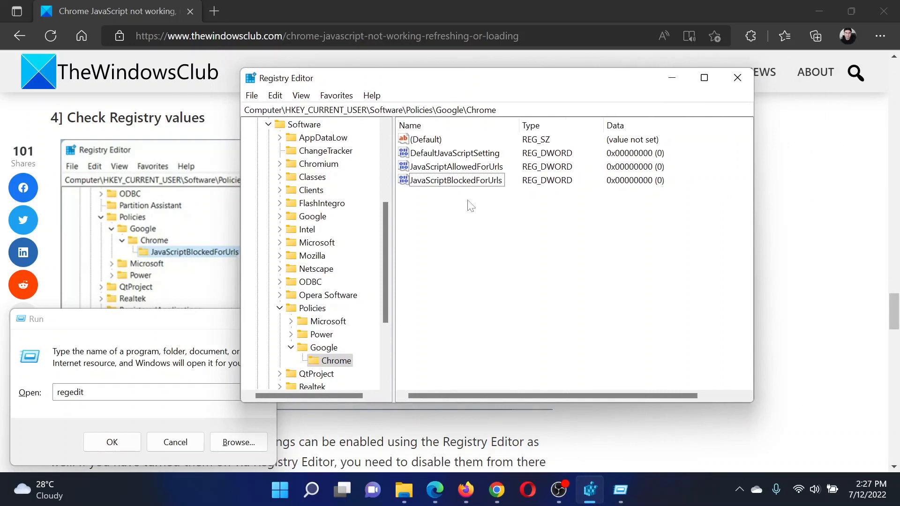
{"action": "mouse_move", "coordinate": [452, 159]}
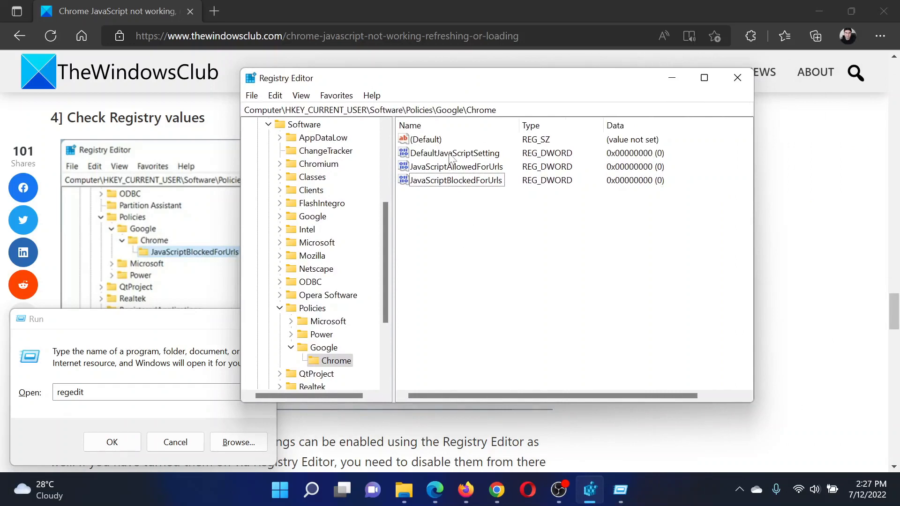
{"action": "mouse_move", "coordinate": [430, 159]}
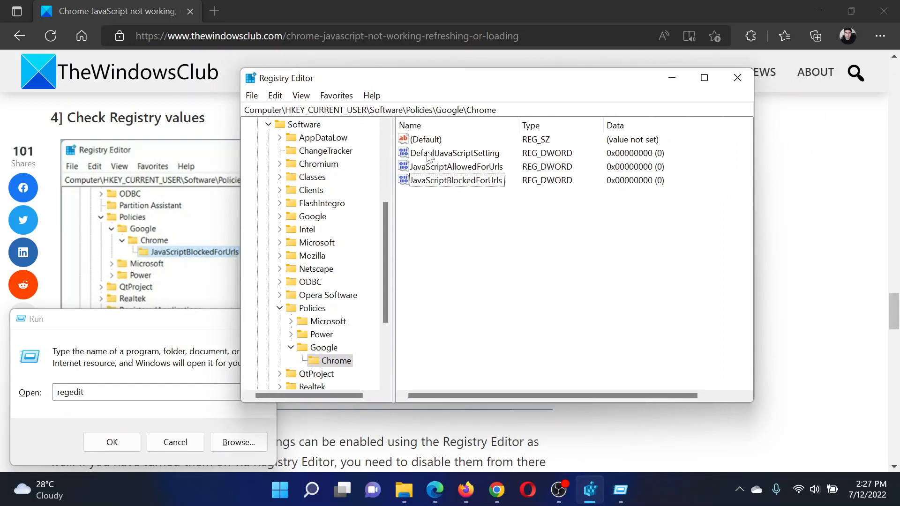
{"action": "mouse_move", "coordinate": [419, 174]}
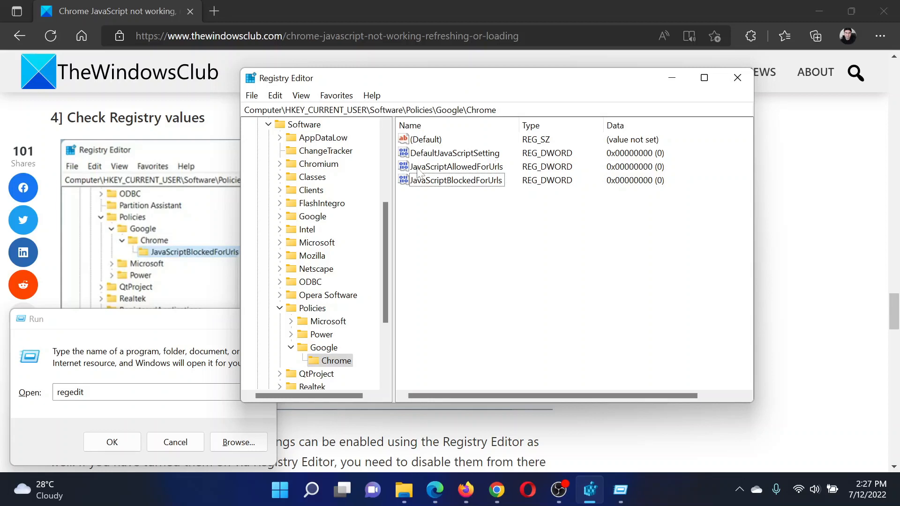
{"action": "mouse_move", "coordinate": [496, 172]}
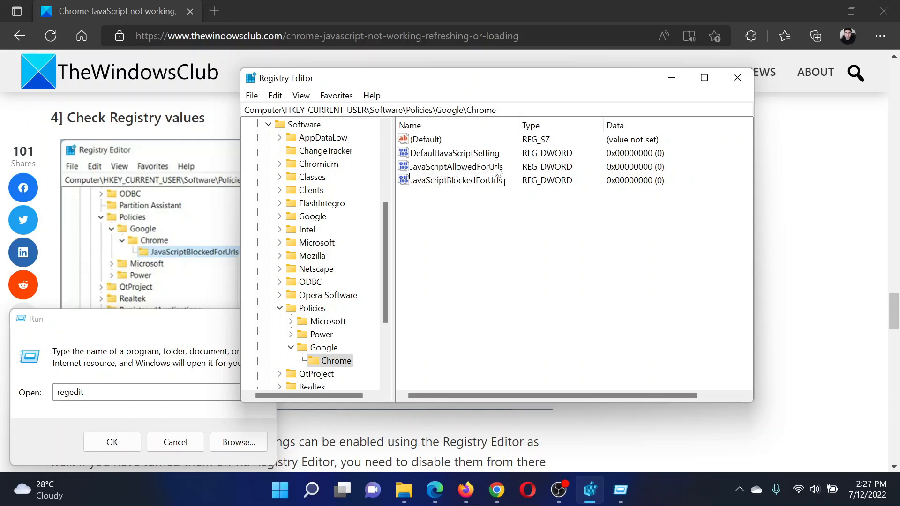
{"action": "mouse_move", "coordinate": [470, 189]}
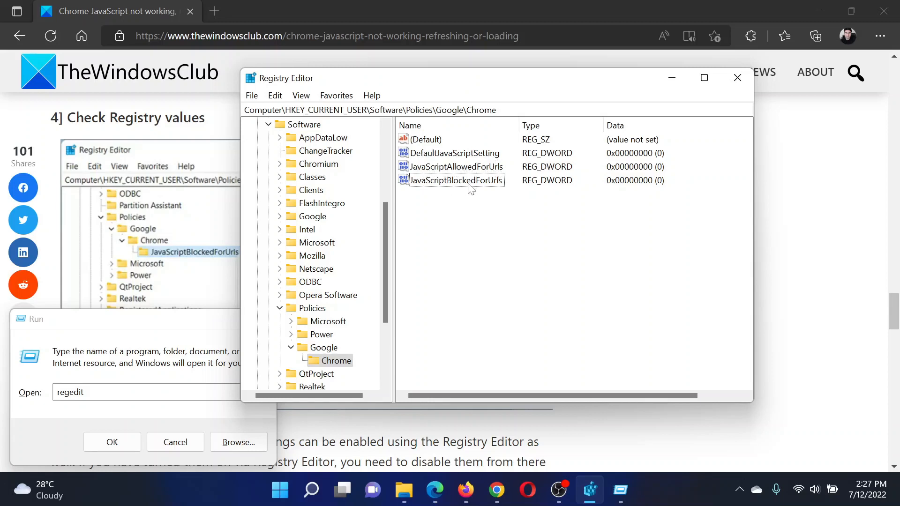
- Delete DefaultJavaScriptSetting from HKEY_CURRENT_USER\Software\Policies\Google\Chrome
{"action": "right_click", "coordinate": [453, 153]}
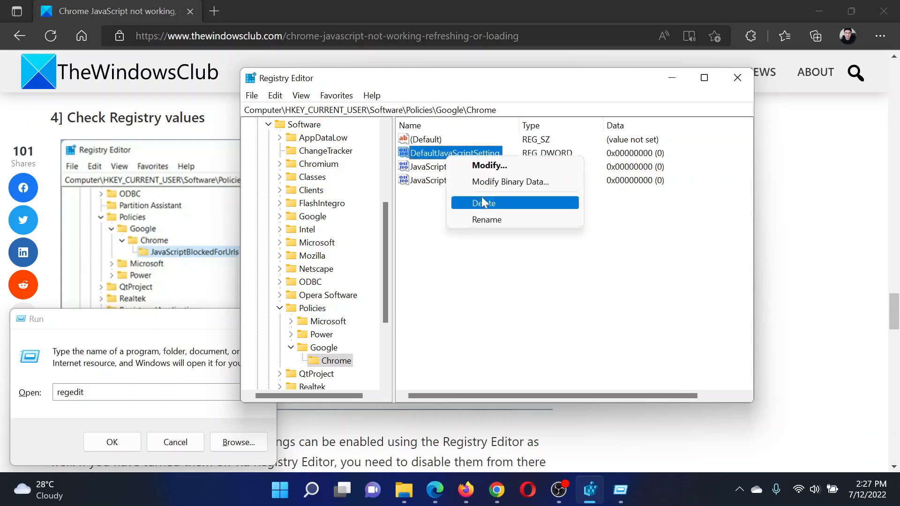
{"action": "left_click", "coordinate": [485, 203]}
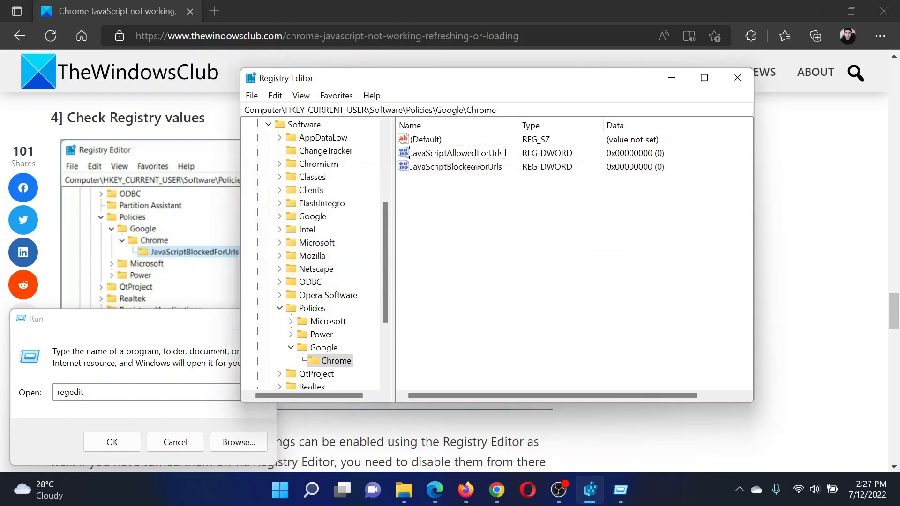